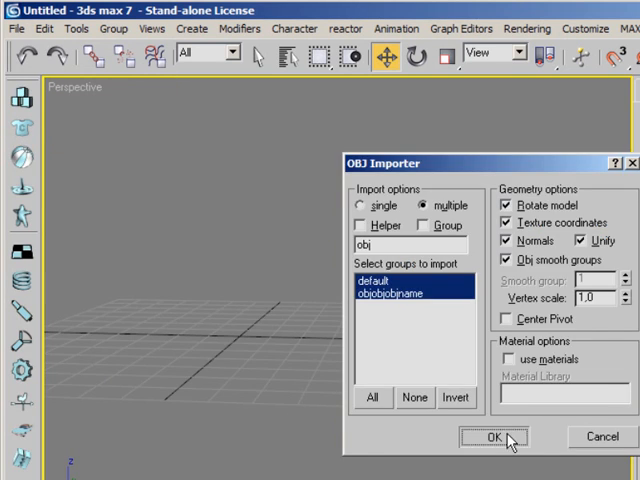
Step: Confirm the OBJ Importer settings so the low-poly head mesh loads into the scene
click(500, 438)
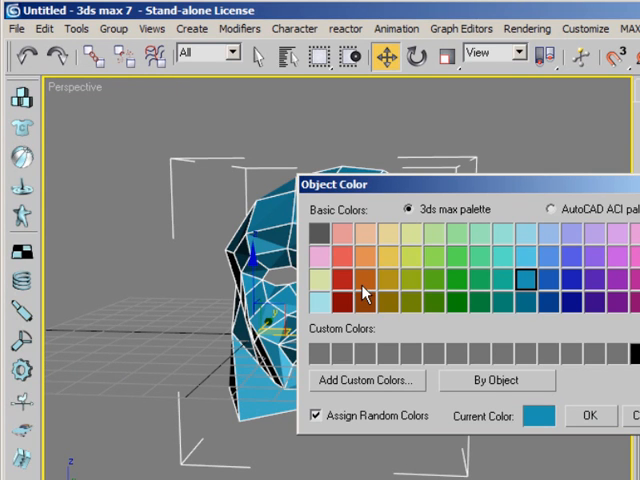